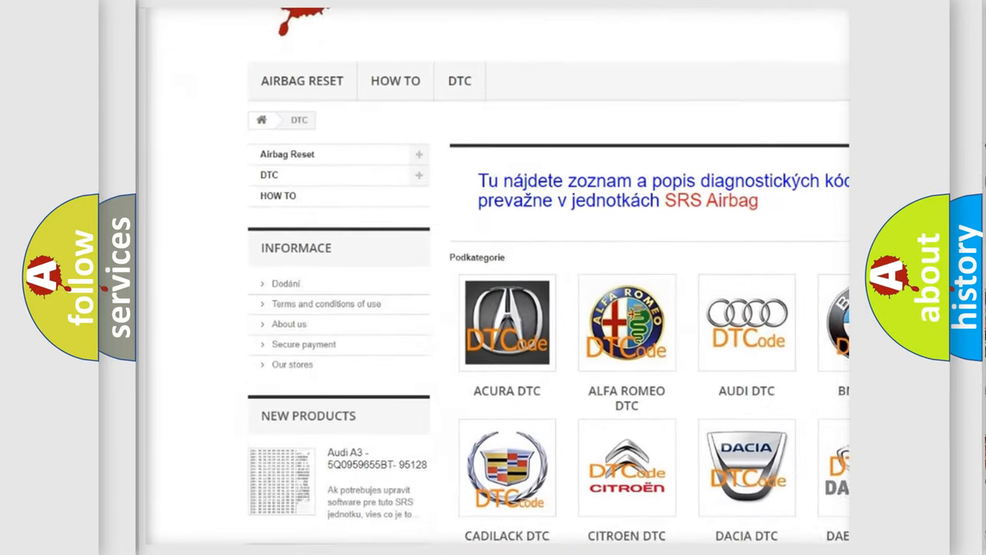
pyautogui.scroll(-3)
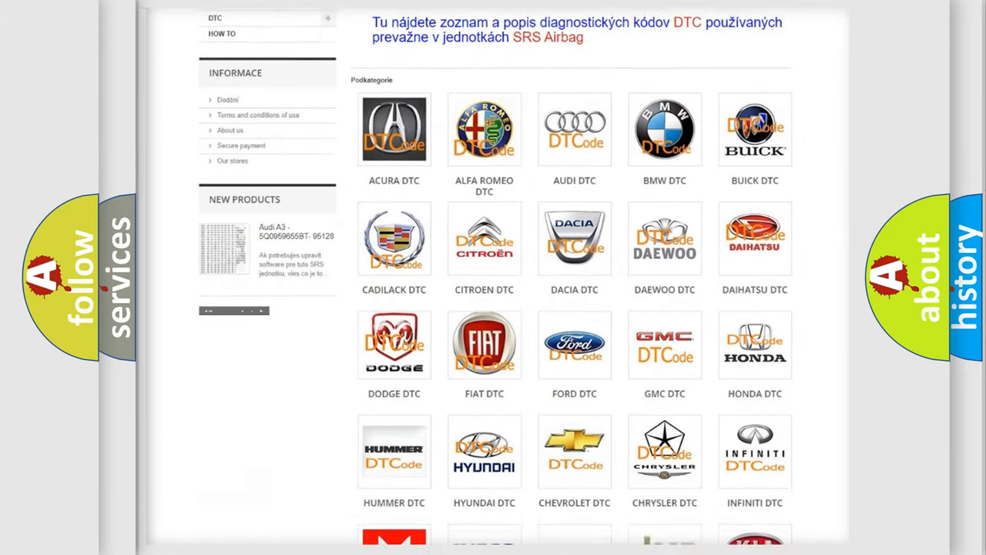
pyautogui.scroll(-3)
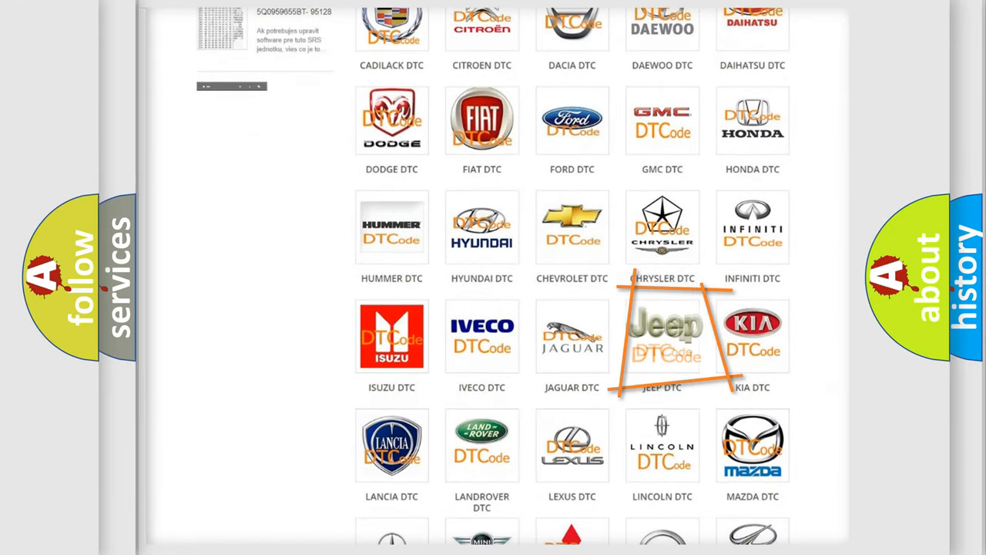